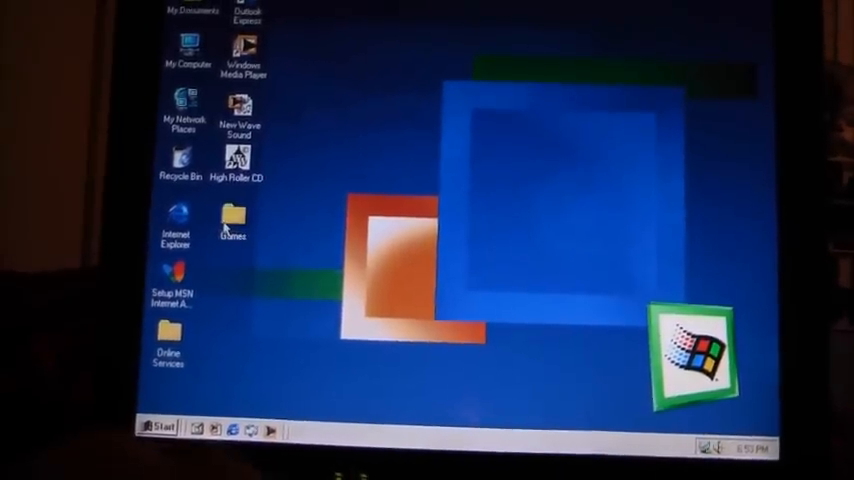
Double-click to open Control Panel and show all 30 of its items
double_click(231, 213)
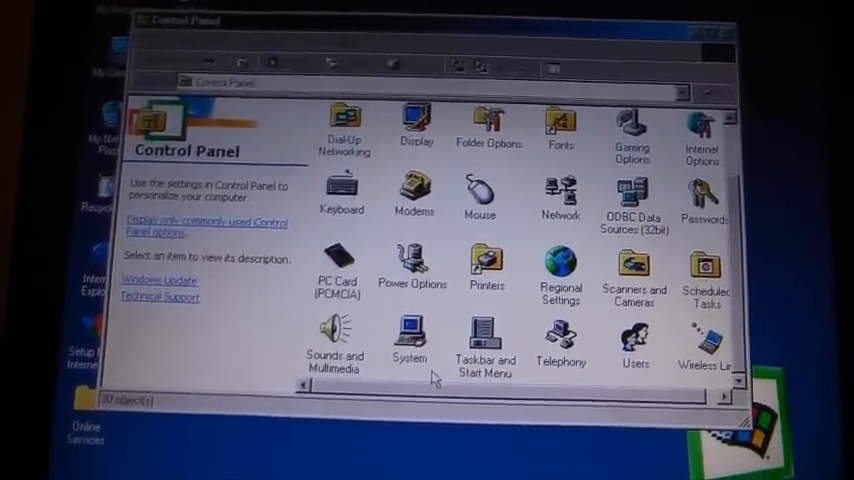
double_click(413, 335)
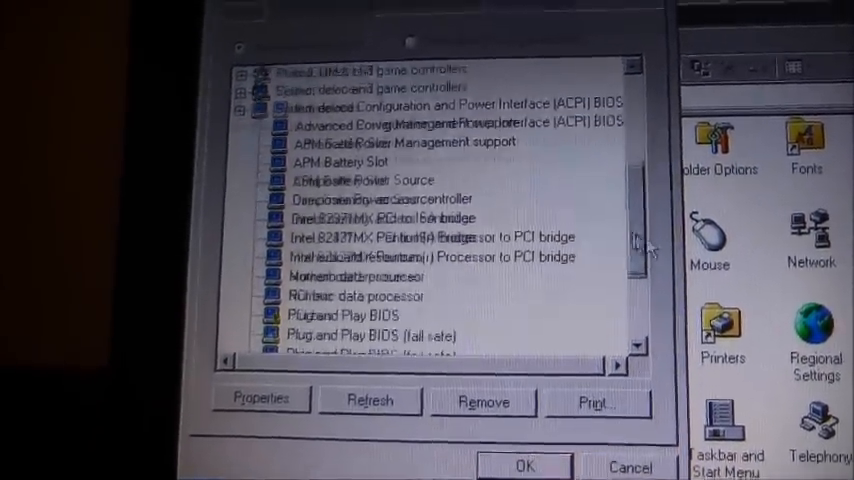
Scroll through the Device Manager list to reach the performance status page
scroll(down, 3)
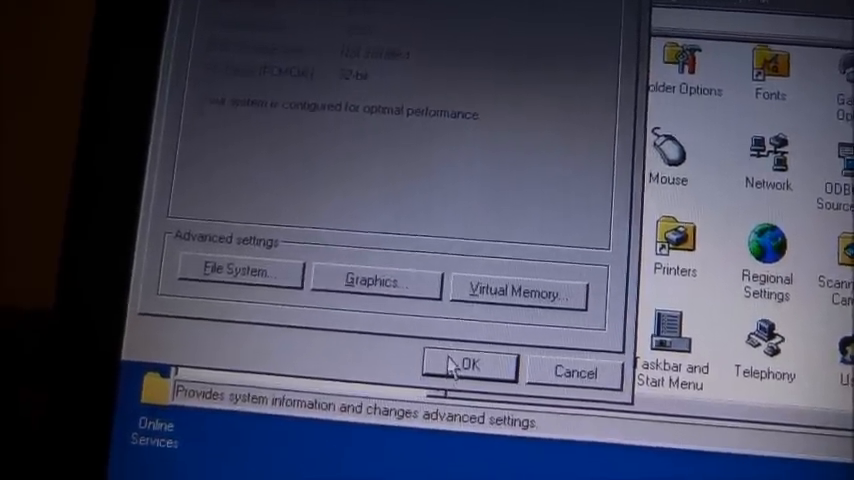
click(472, 368)
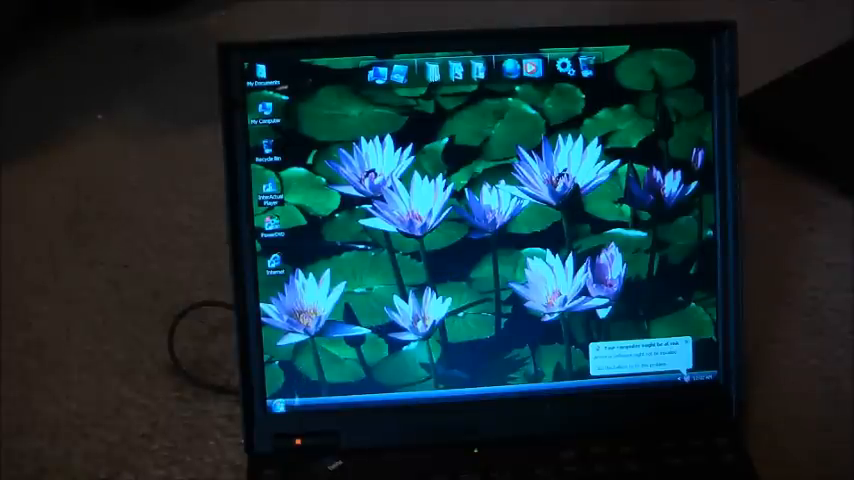
Let Windows XP finish loading to the water-lily desktop with the at-risk balloon showing
click(283, 405)
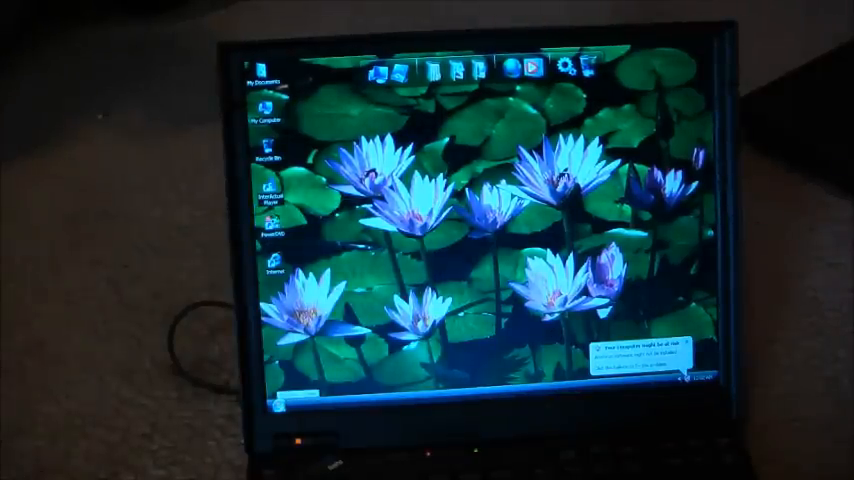
Open the Start menu on the first ThinkPad's water-lily desktop
click(278, 407)
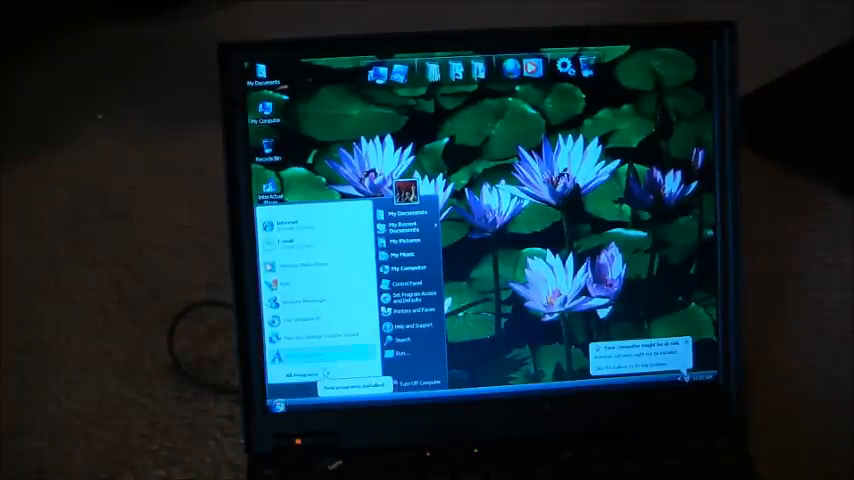
click(407, 325)
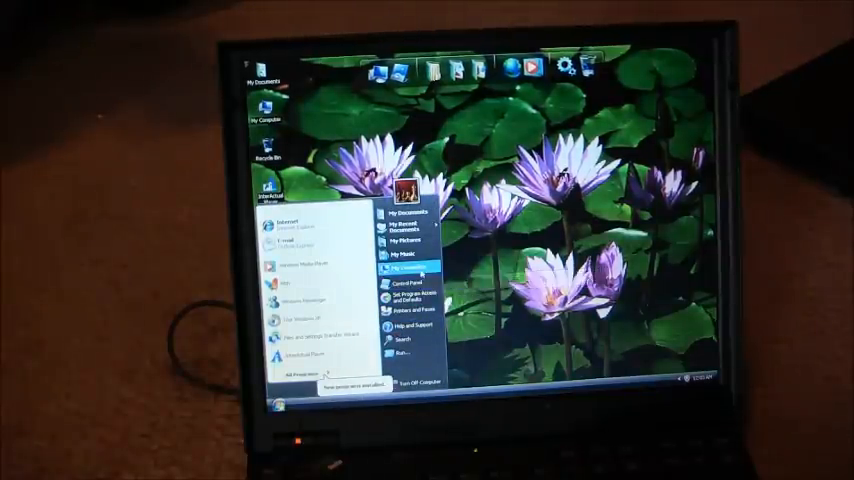
click(407, 268)
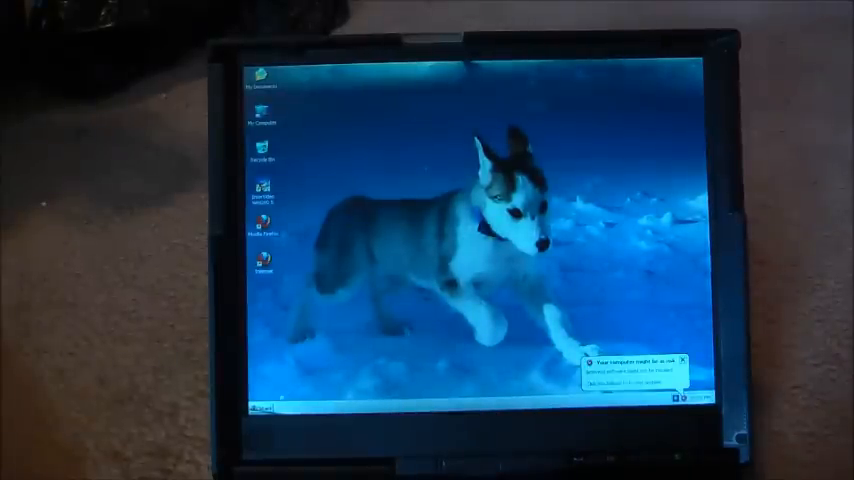
Open the Start menu on the second ThinkPad's husky desktop
click(248, 410)
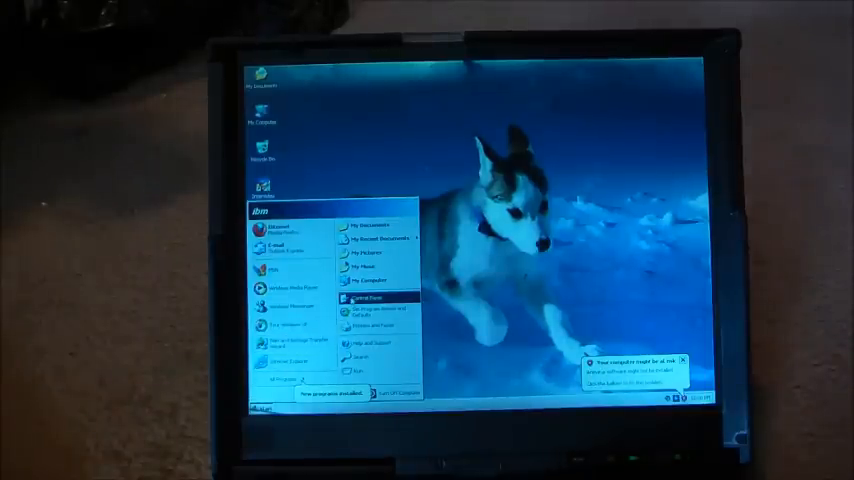
Close the Start menu and dismiss the security warning balloon on the husky desktop
click(370, 300)
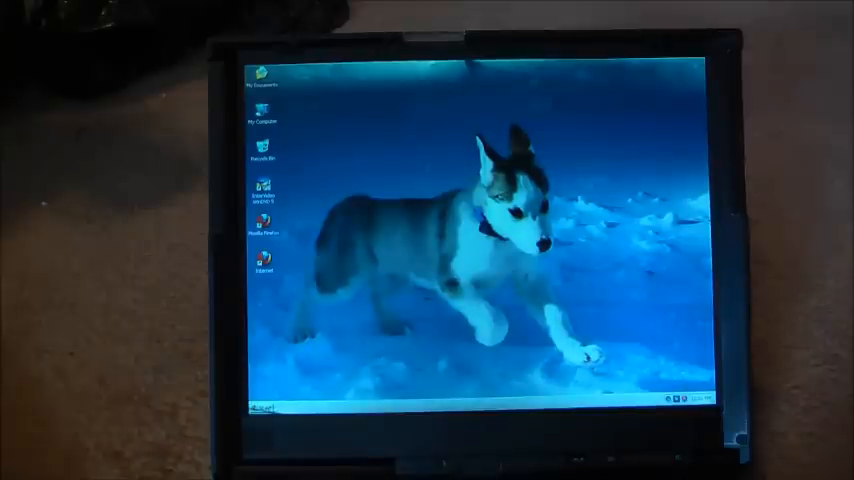
click(256, 412)
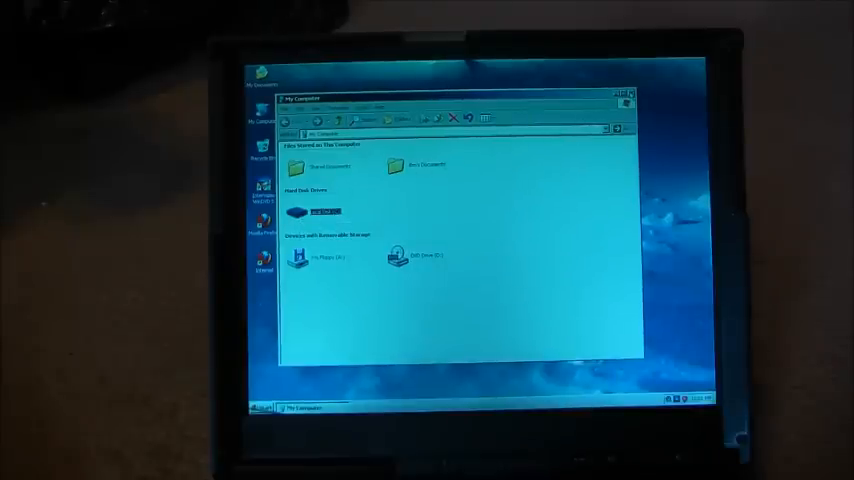
click(624, 97)
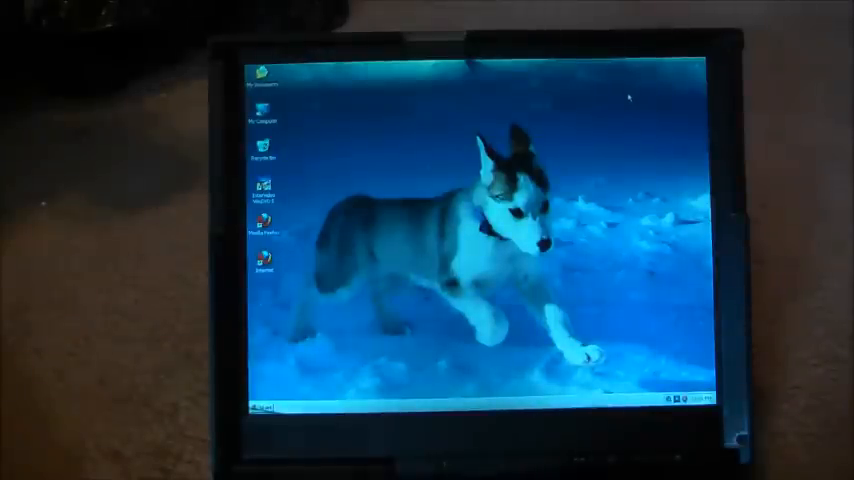